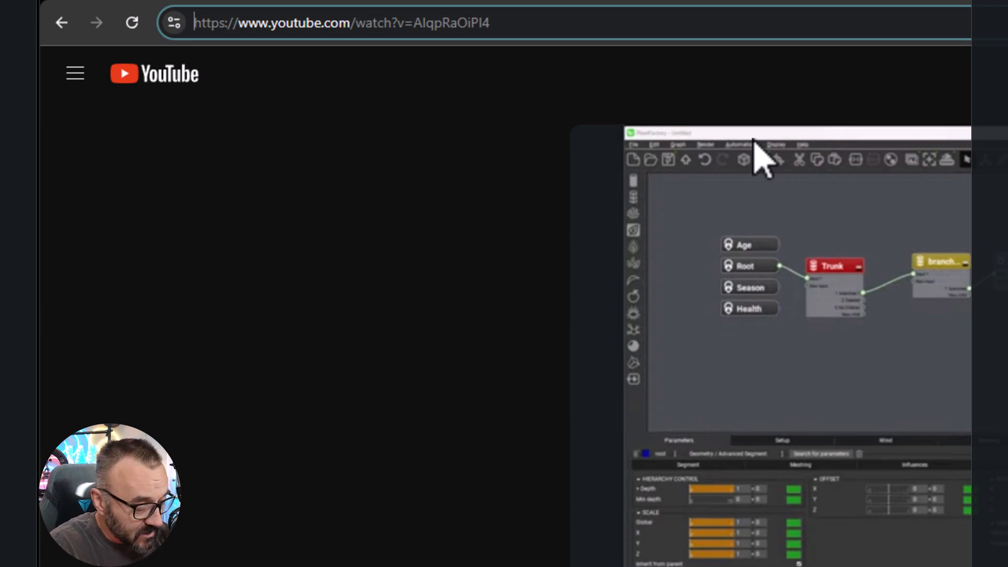
Prefix the YouTube video's address with 'study.new/' in the address bar
type("study.new/")
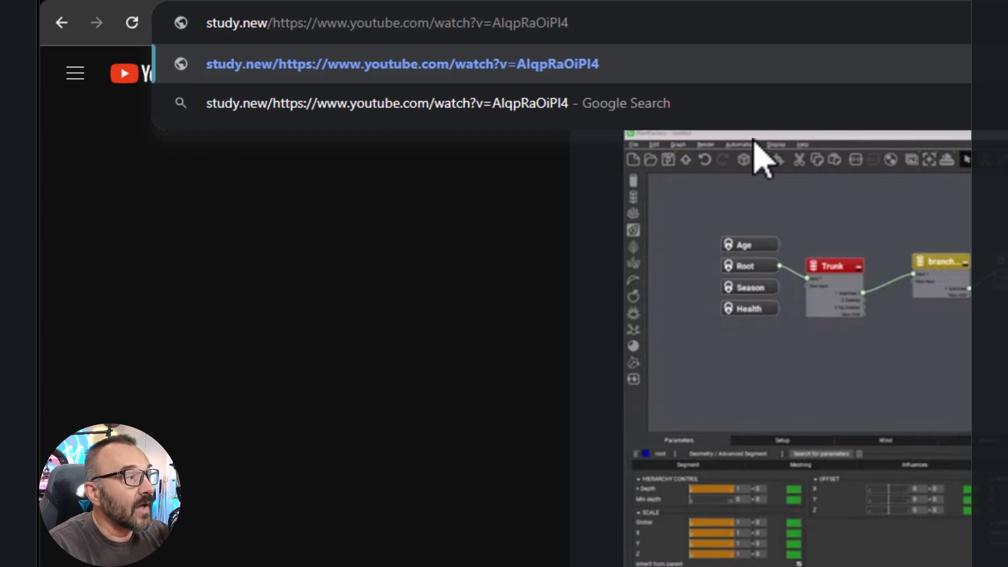
Open the study.new link so the video uploads into a new Unstuck Study chat
left_click(402, 63)
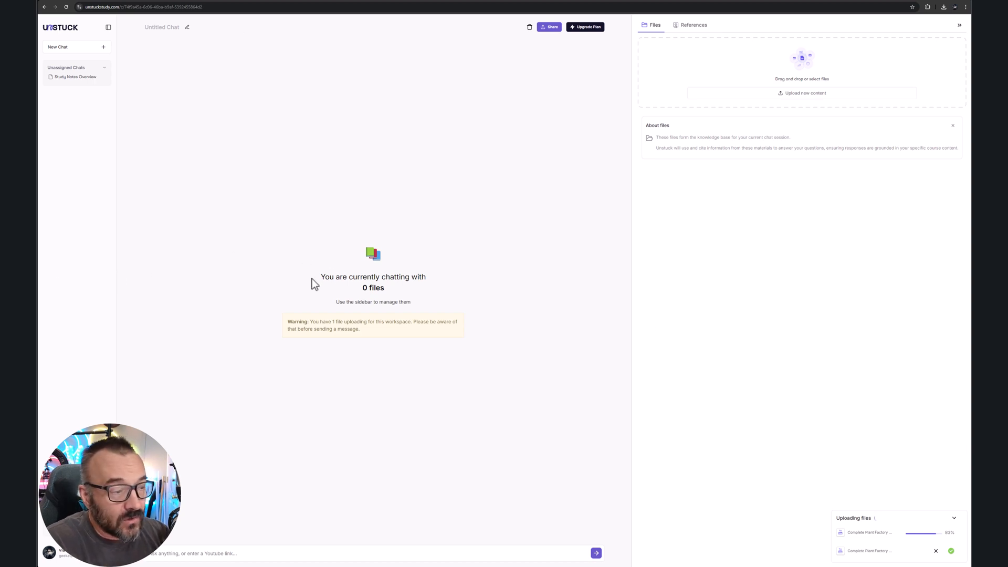
mouse_move(394, 335)
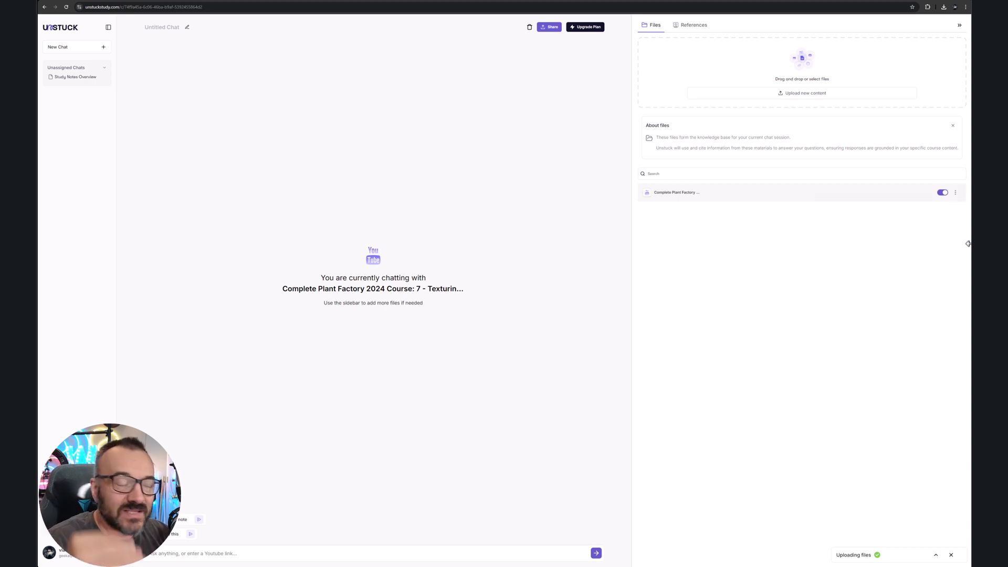
mouse_move(721, 284)
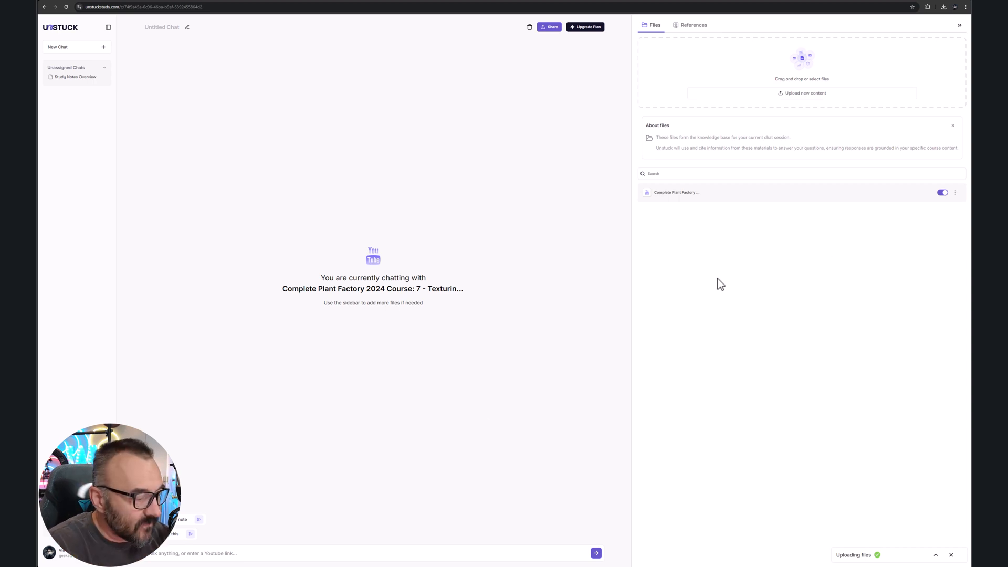
mouse_move(221, 515)
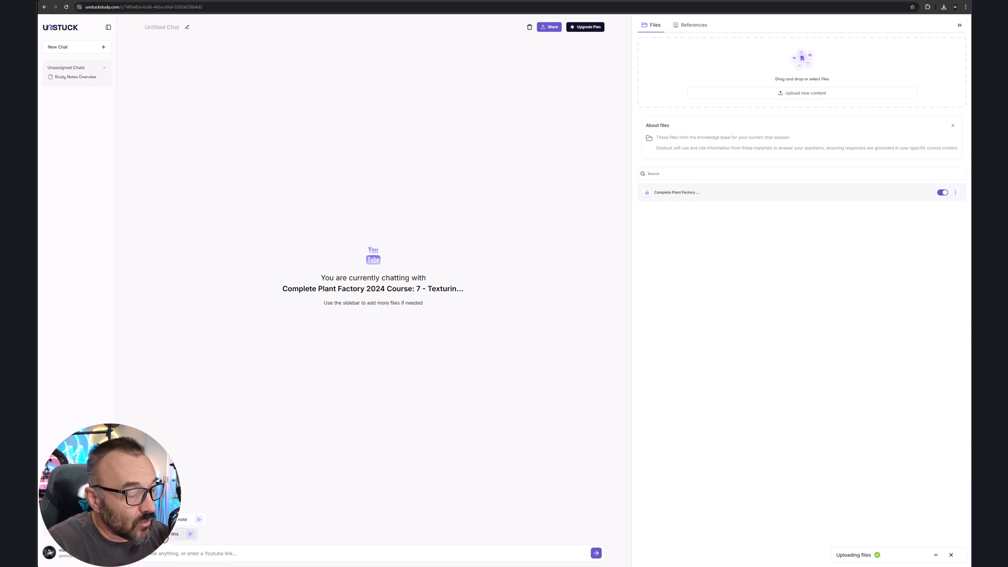
Request 'Create a study note' on the uploaded Plant Factory texturing video
left_click(693, 25)
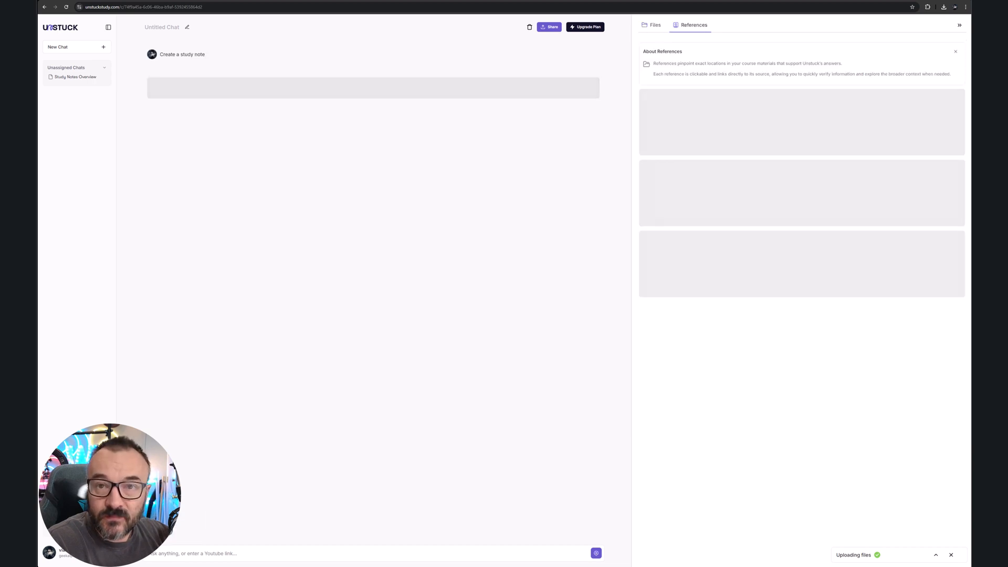
mouse_move(286, 351)
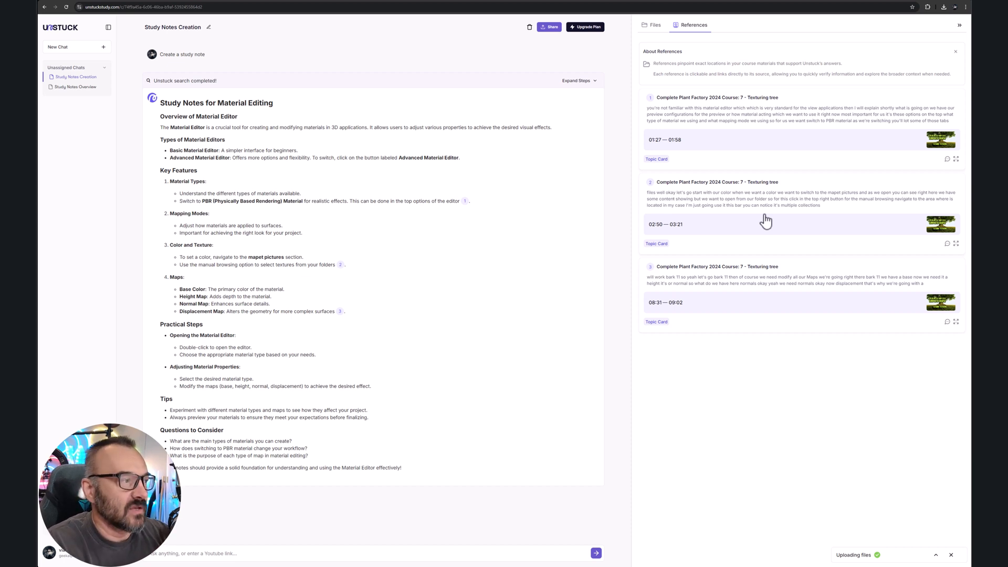
mouse_move(293, 105)
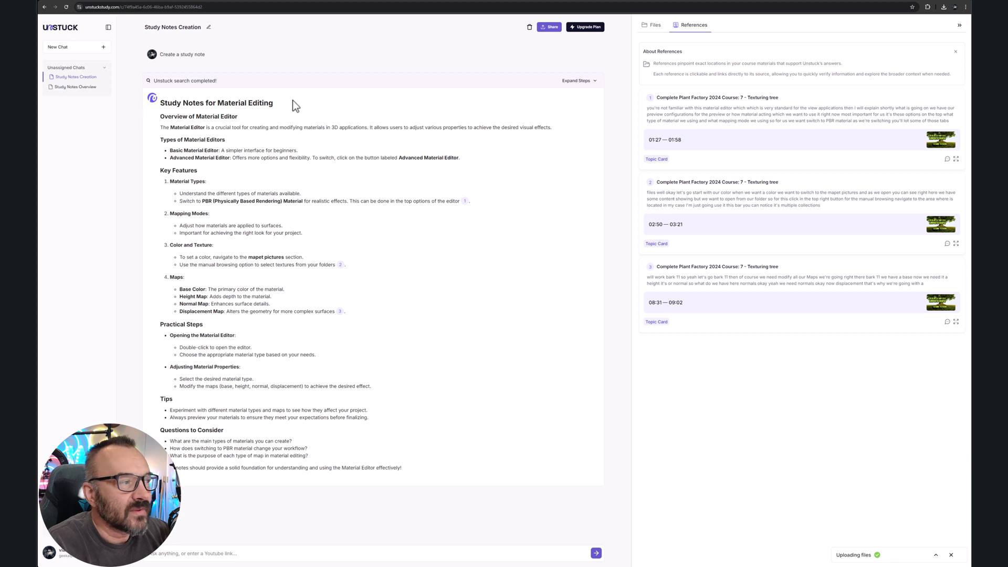
mouse_move(243, 146)
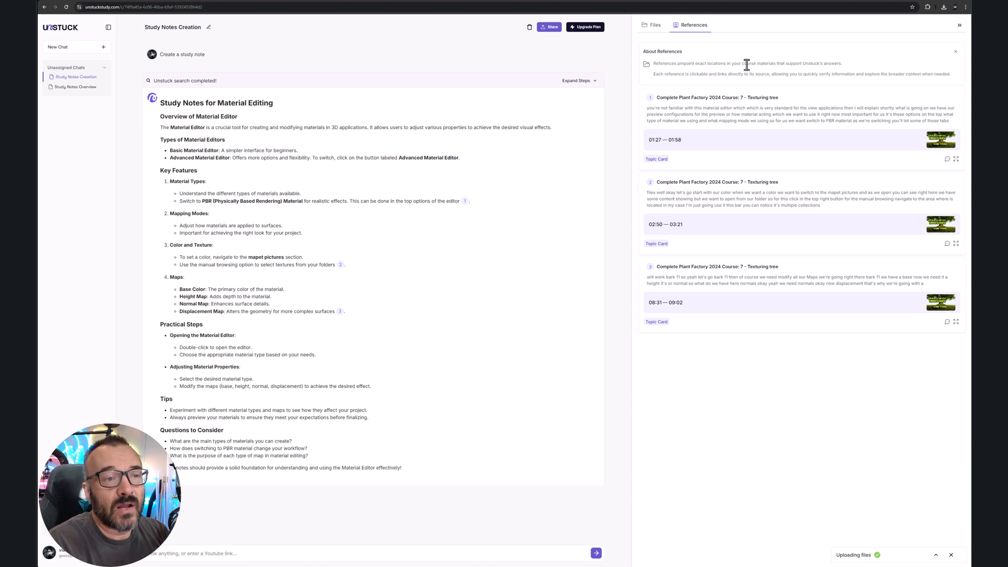
mouse_move(778, 155)
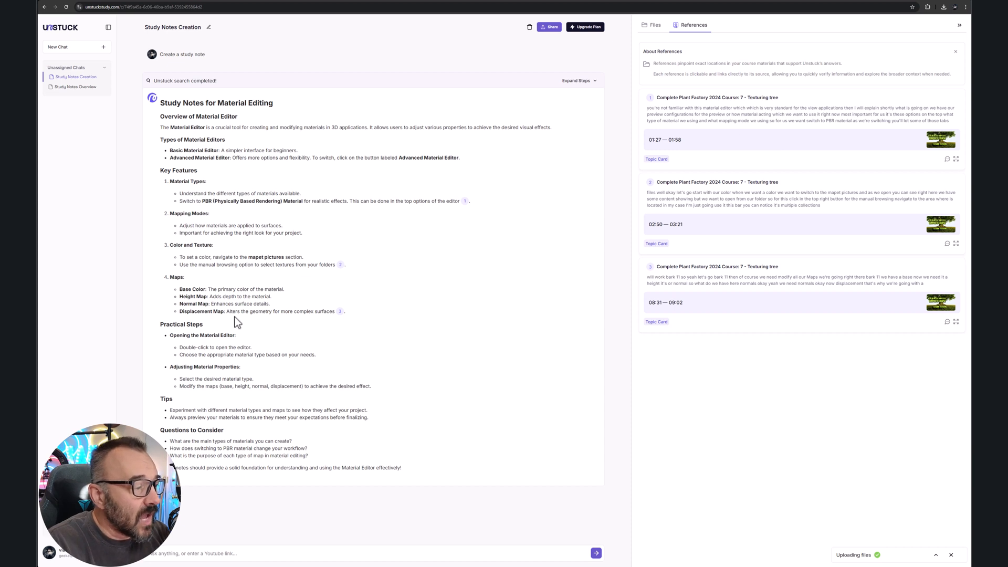
mouse_move(776, 227)
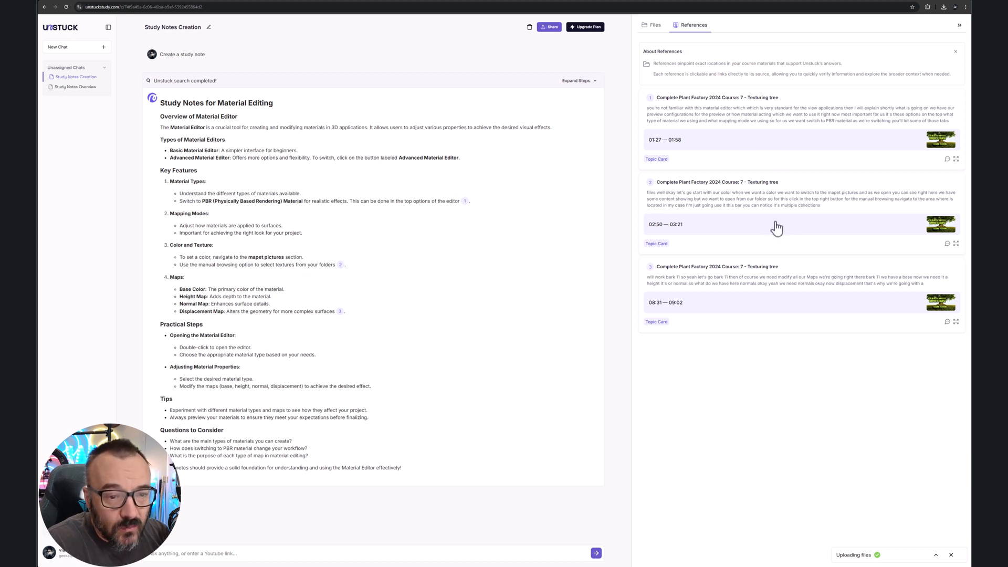
mouse_move(824, 290)
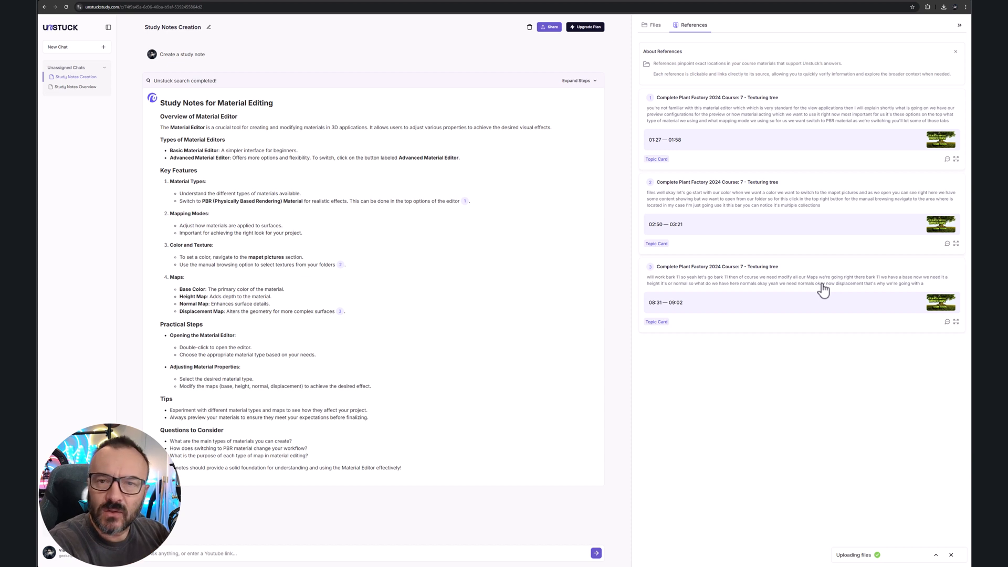
mouse_move(249, 524)
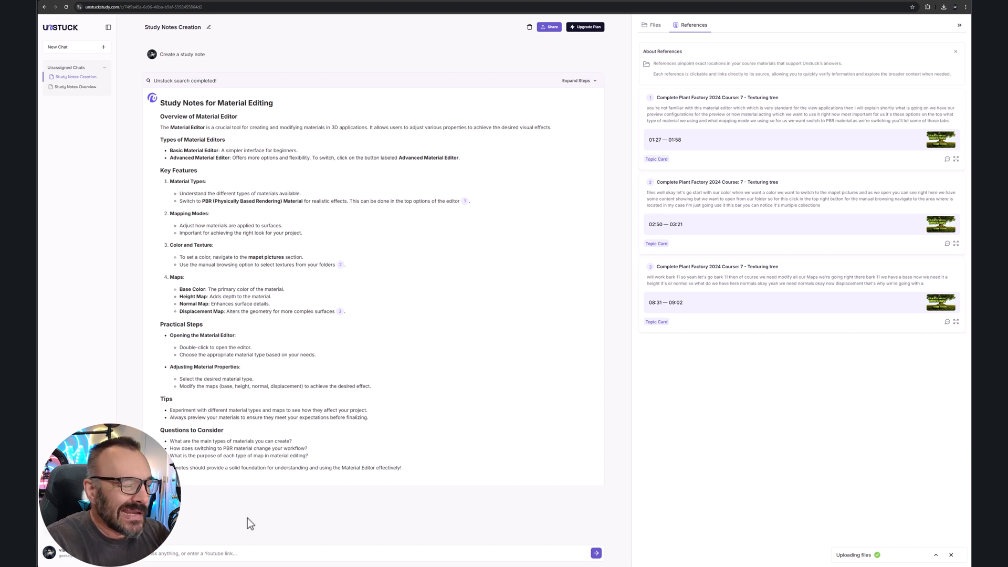
mouse_move(279, 506)
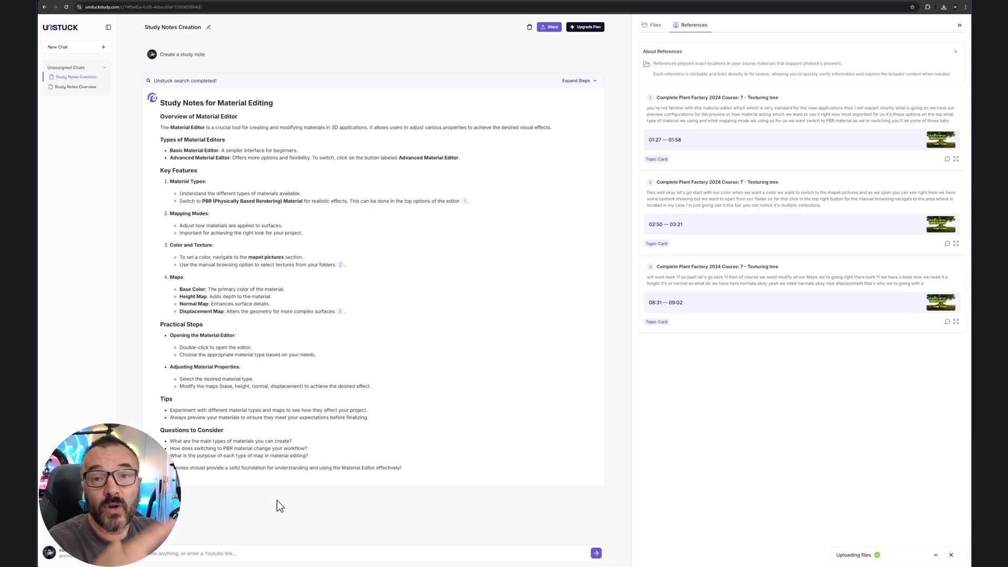
mouse_move(253, 321)
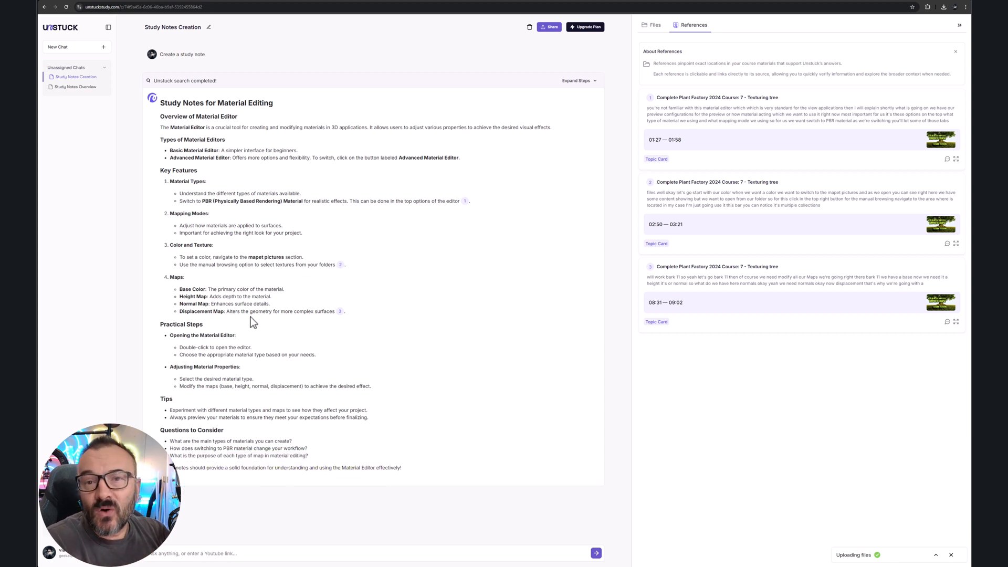
mouse_move(598, 31)
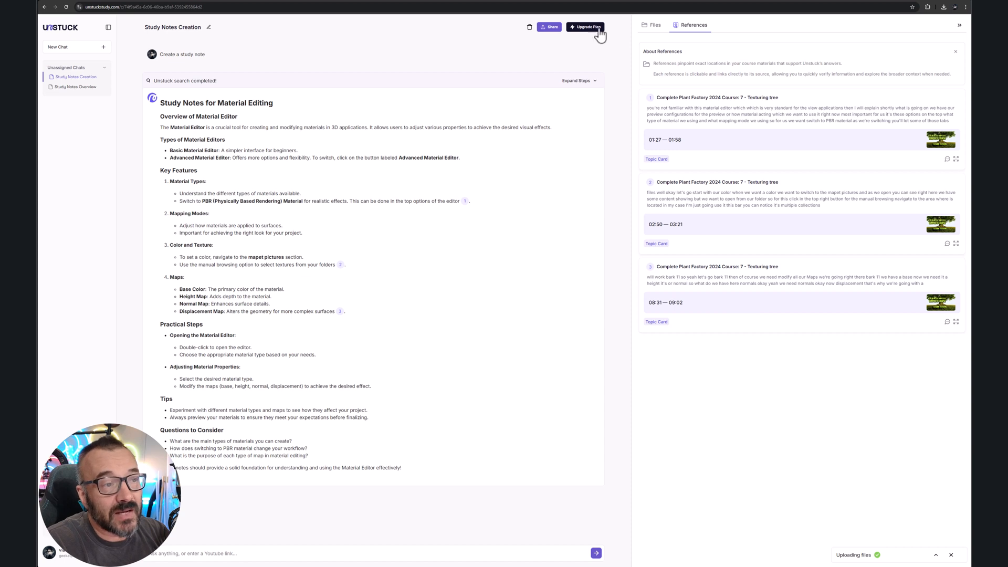
left_click(584, 27)
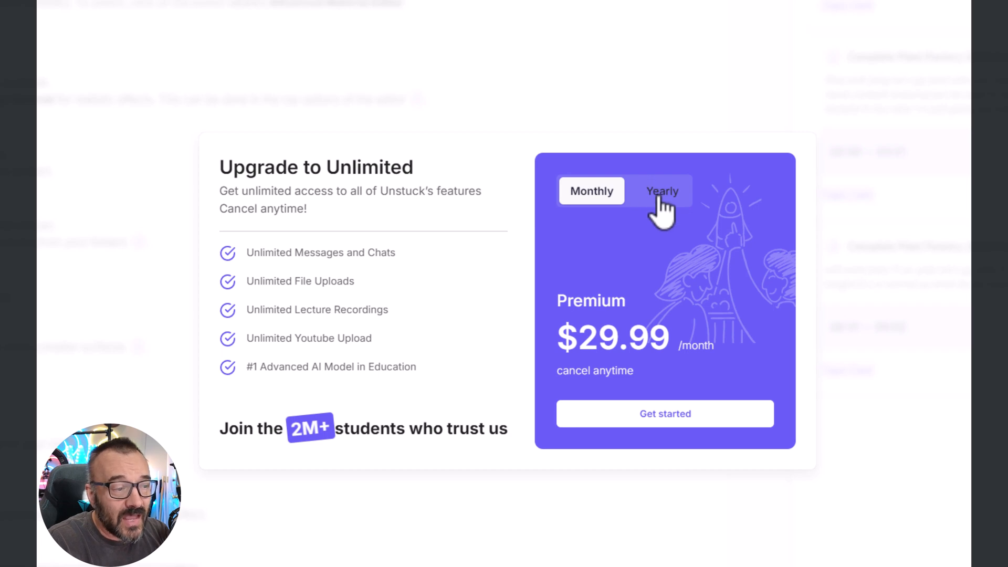
left_click(660, 191)
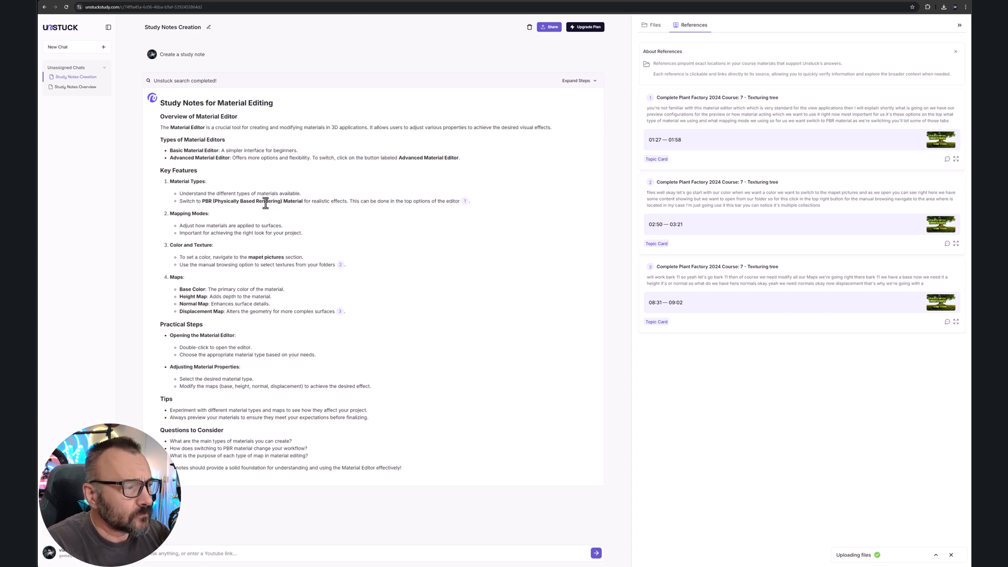
left_click(75, 77)
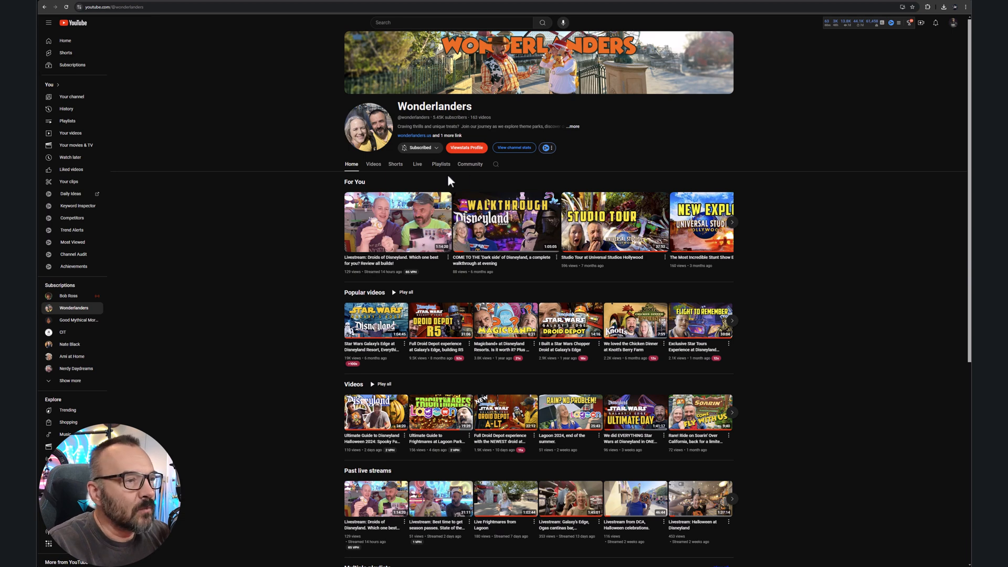
mouse_move(706, 157)
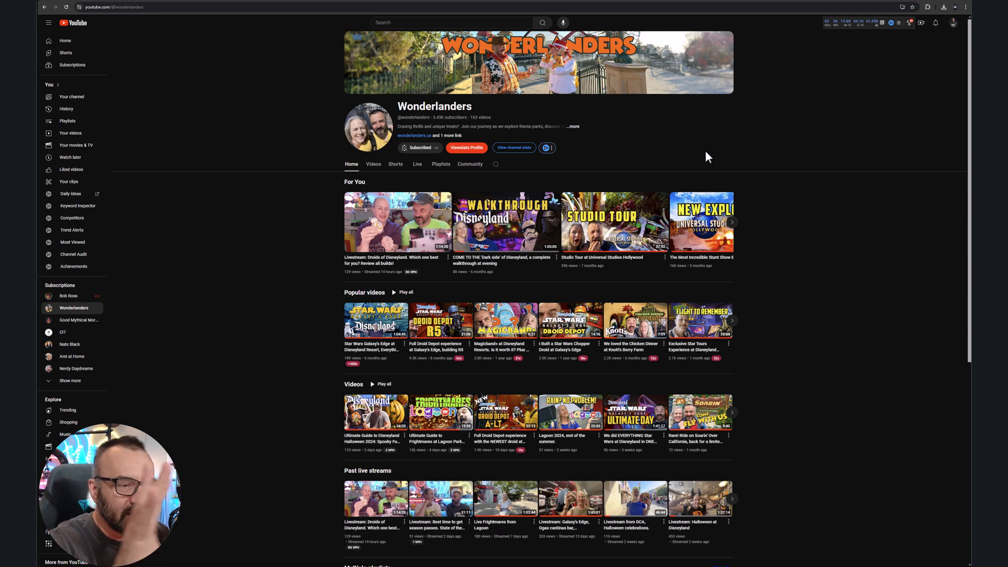
mouse_move(785, 333)
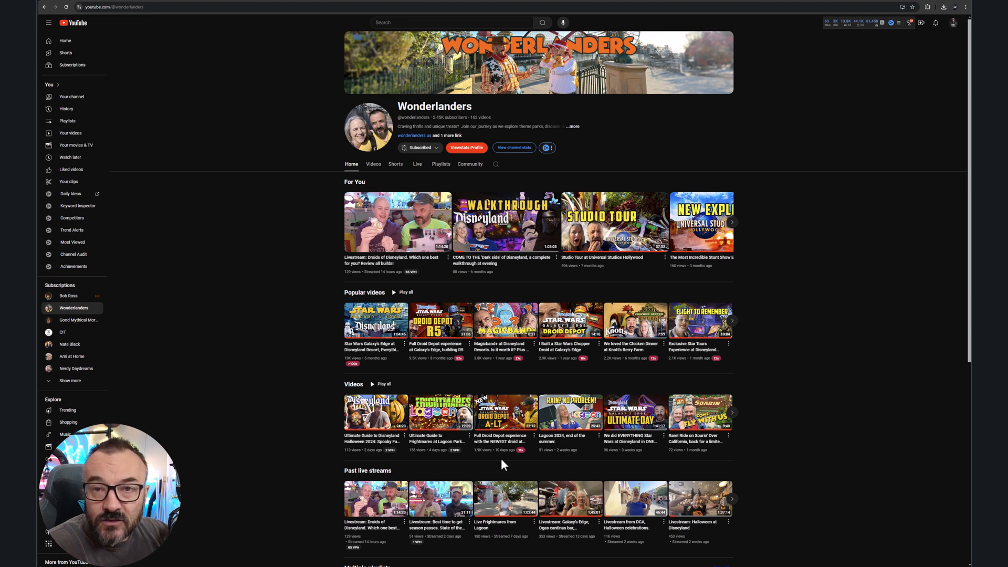
mouse_move(596, 340)
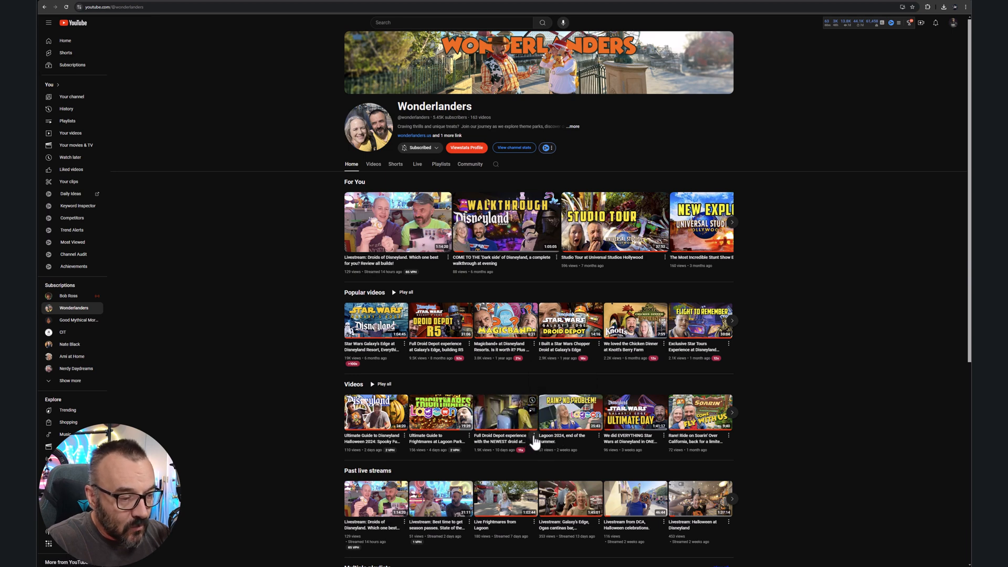
Open the Full Droid Depot A-LT build video and pause its playback
left_click(532, 436)
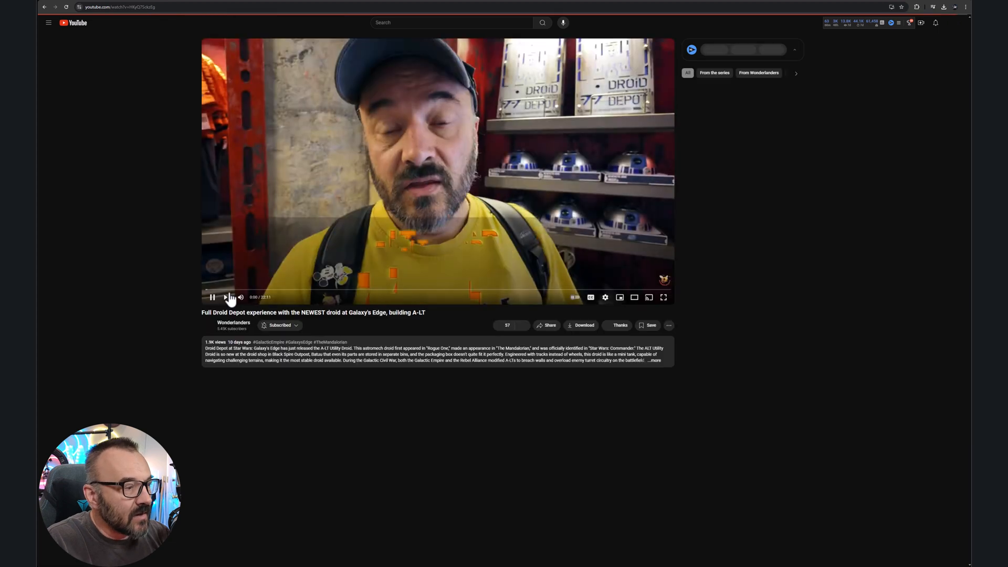
left_click(212, 296)
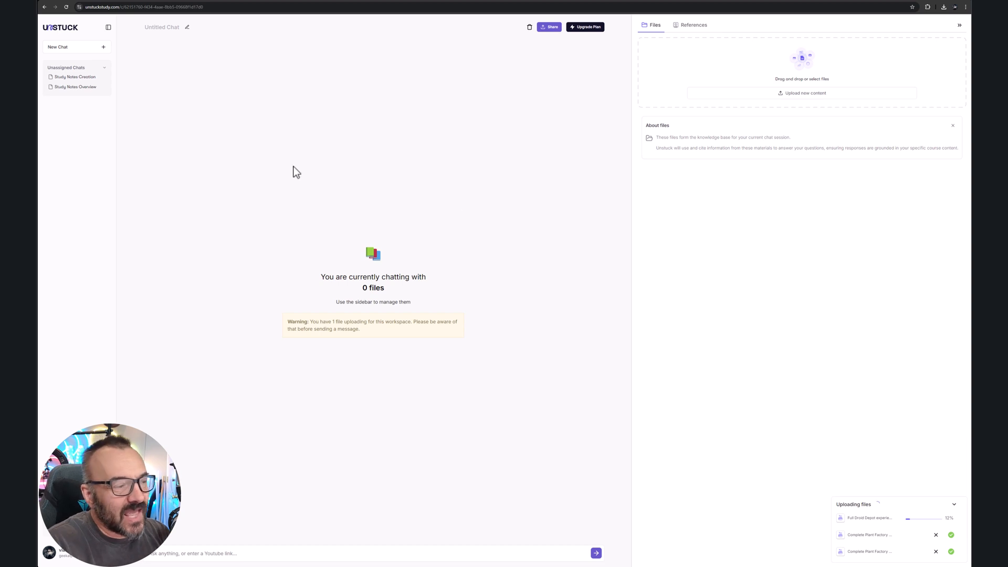
mouse_move(427, 339)
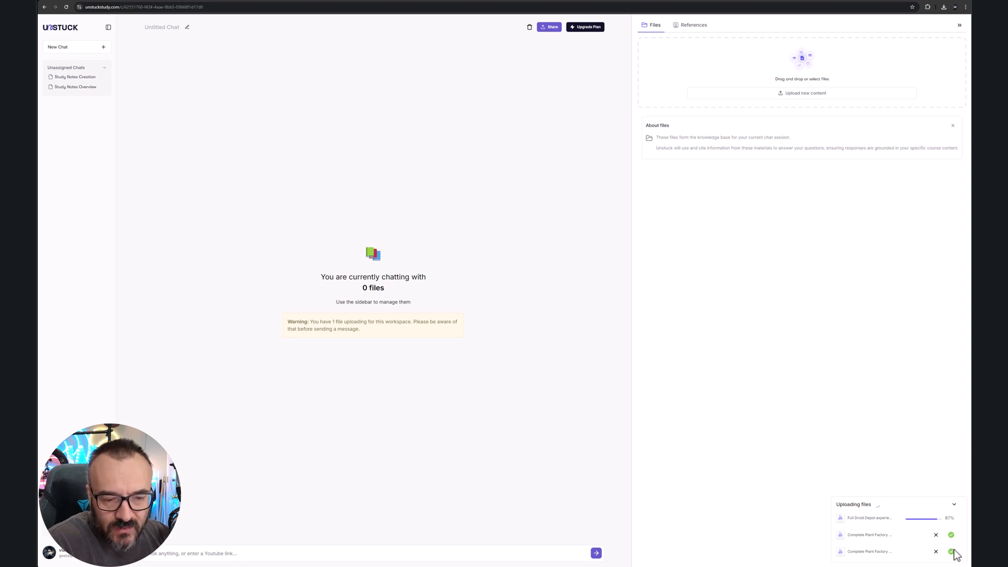
mouse_move(816, 424)
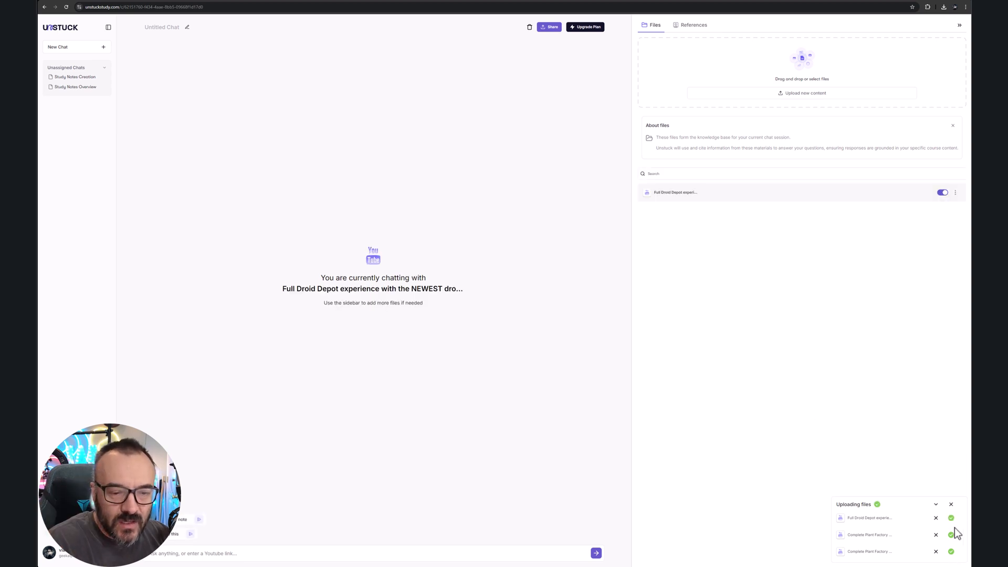
mouse_move(257, 519)
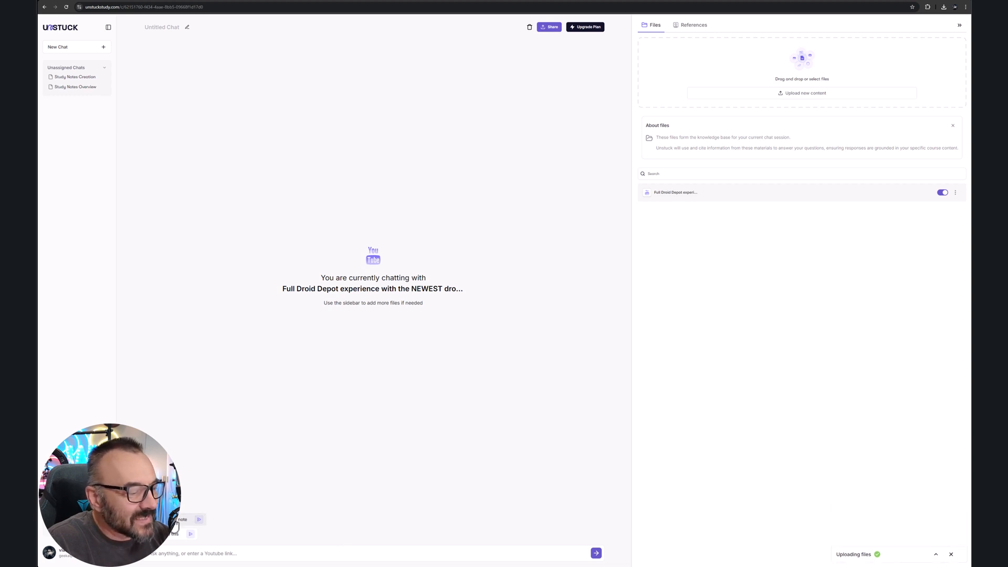
Request 'Create a study note' on the Droid Depot A-LT assembly video
left_click(693, 25)
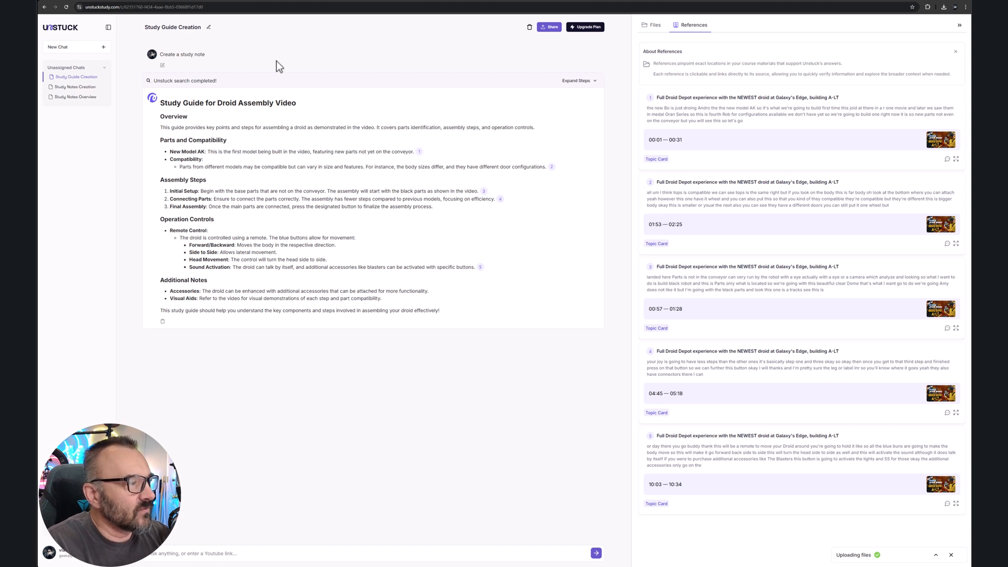
mouse_move(218, 161)
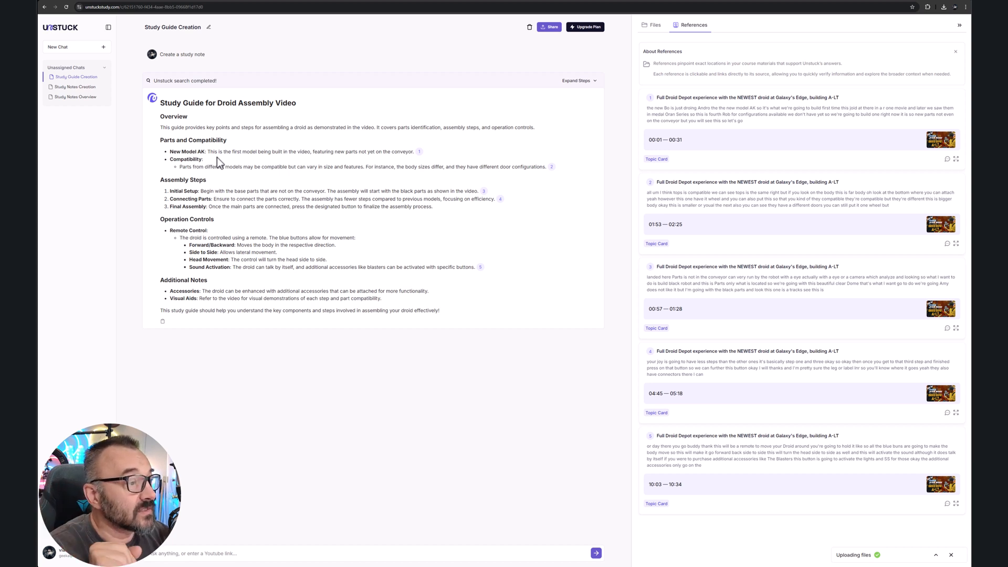
mouse_move(193, 149)
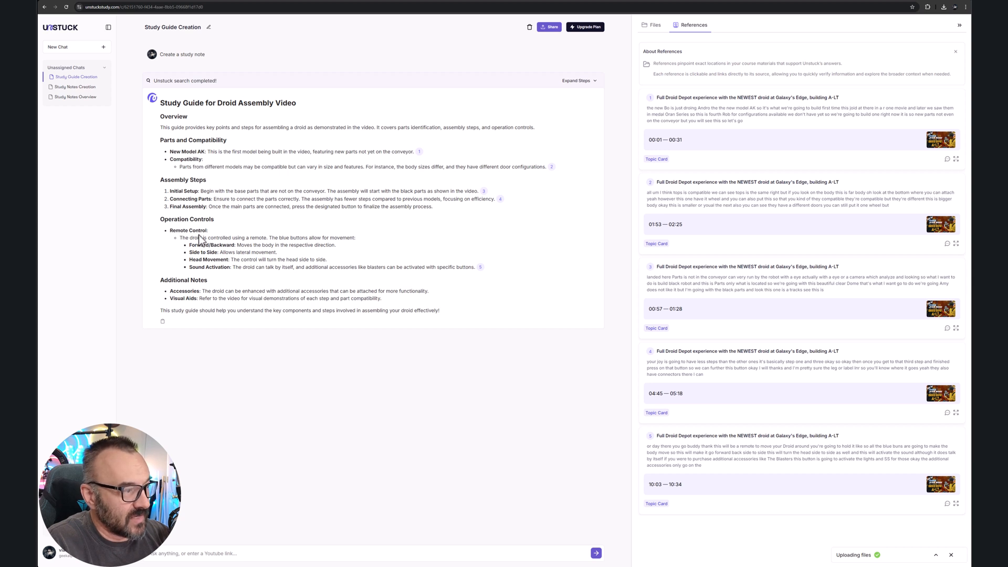
mouse_move(240, 292)
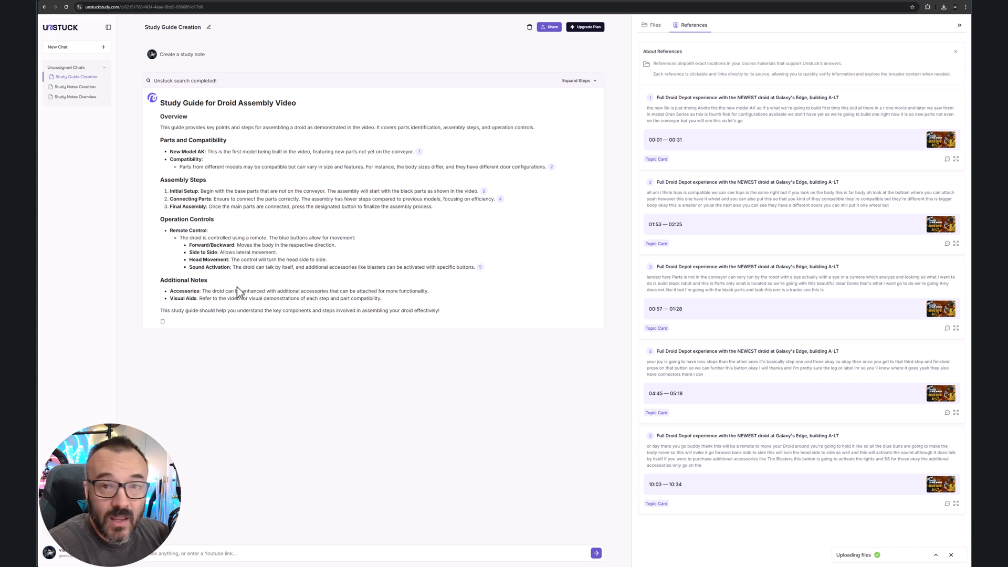
mouse_move(600, 154)
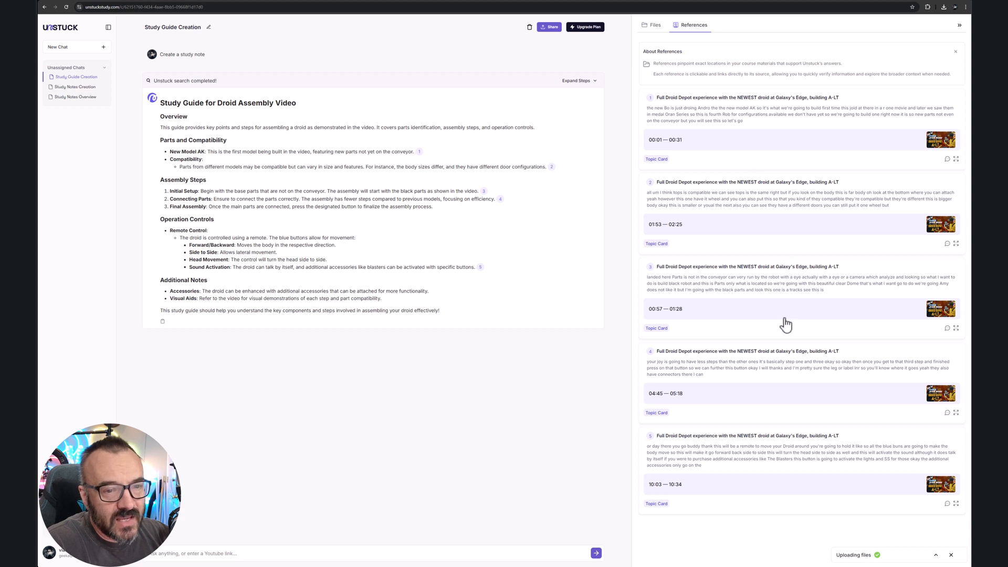
mouse_move(783, 120)
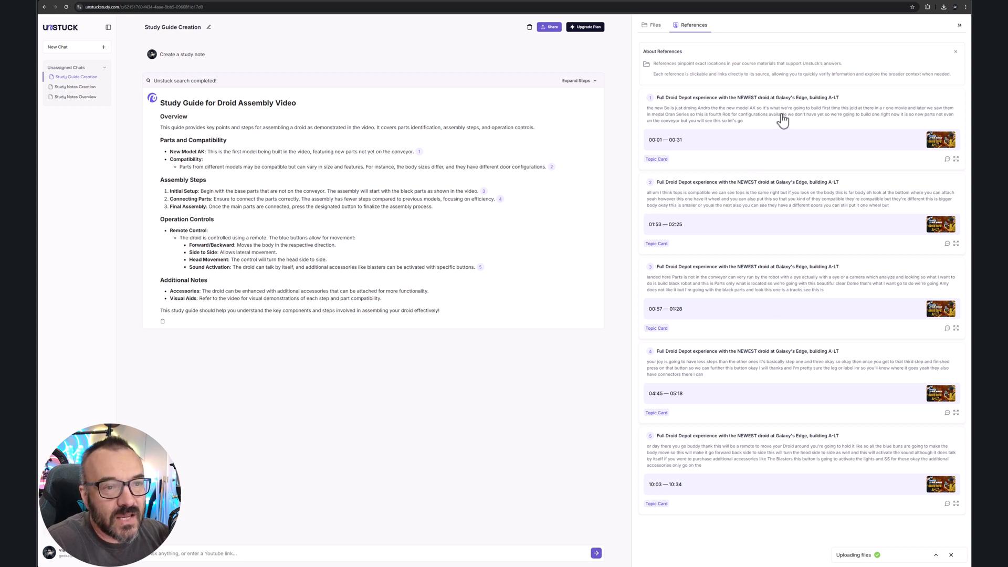
mouse_move(673, 122)
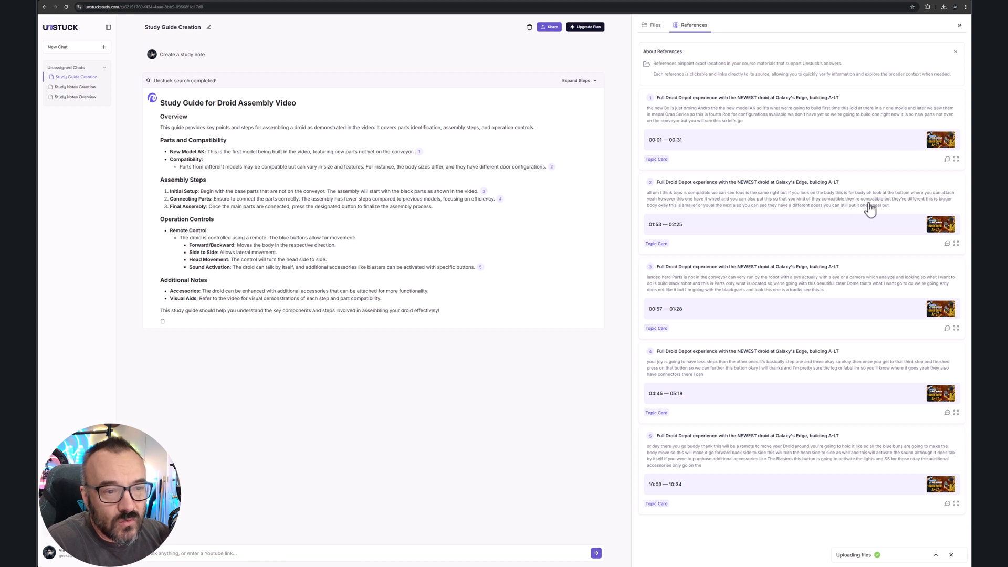
mouse_move(849, 273)
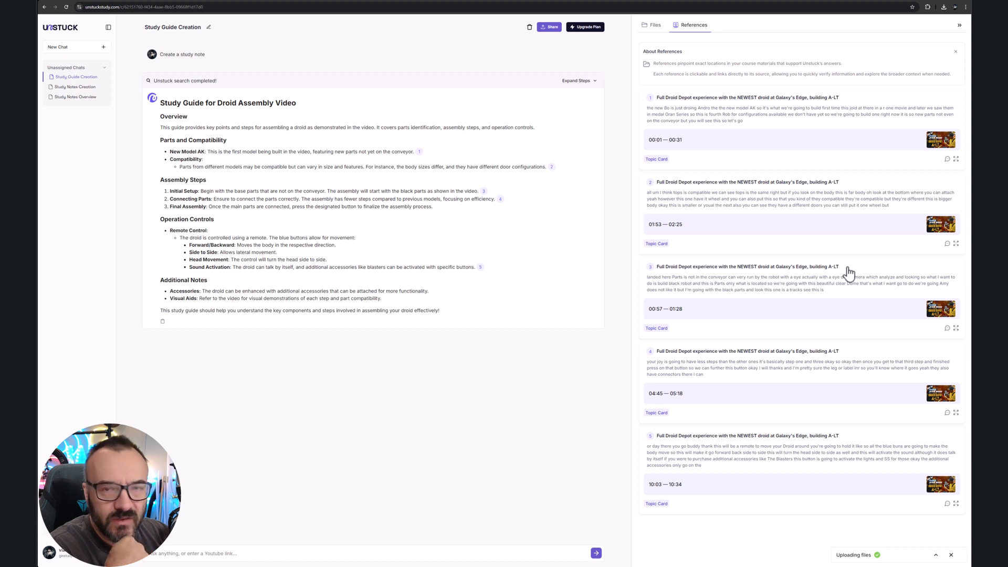
mouse_move(675, 238)
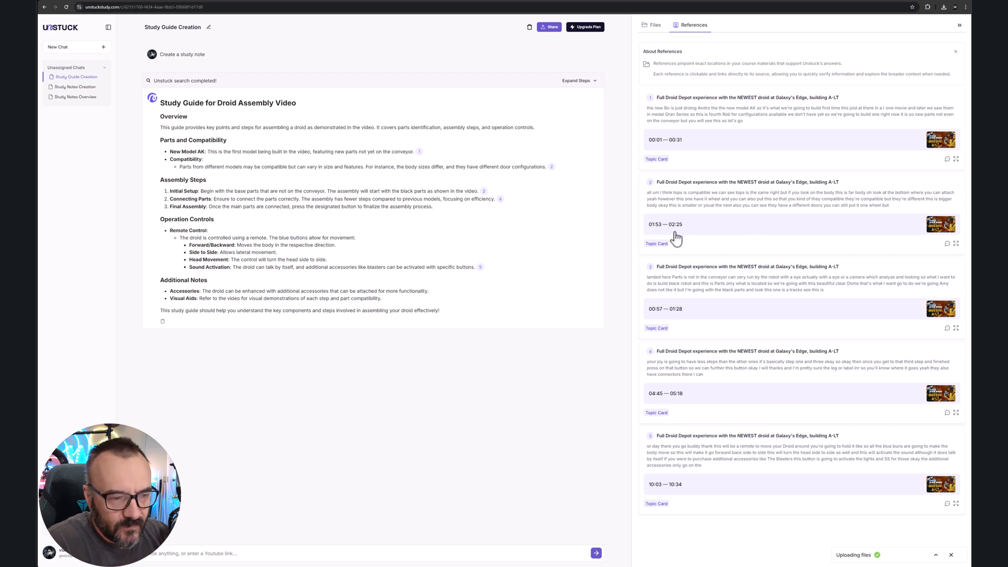
mouse_move(851, 366)
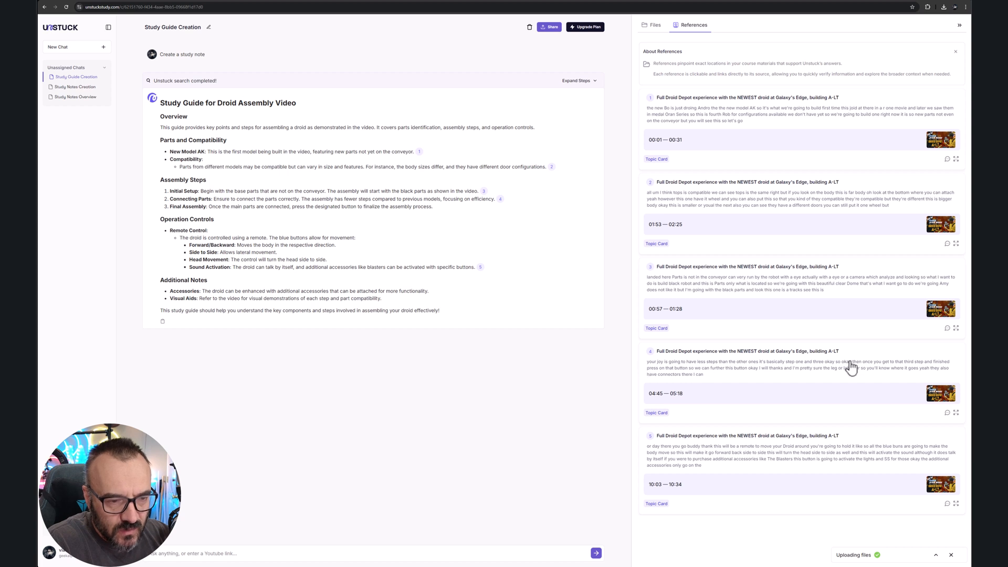
mouse_move(728, 462)
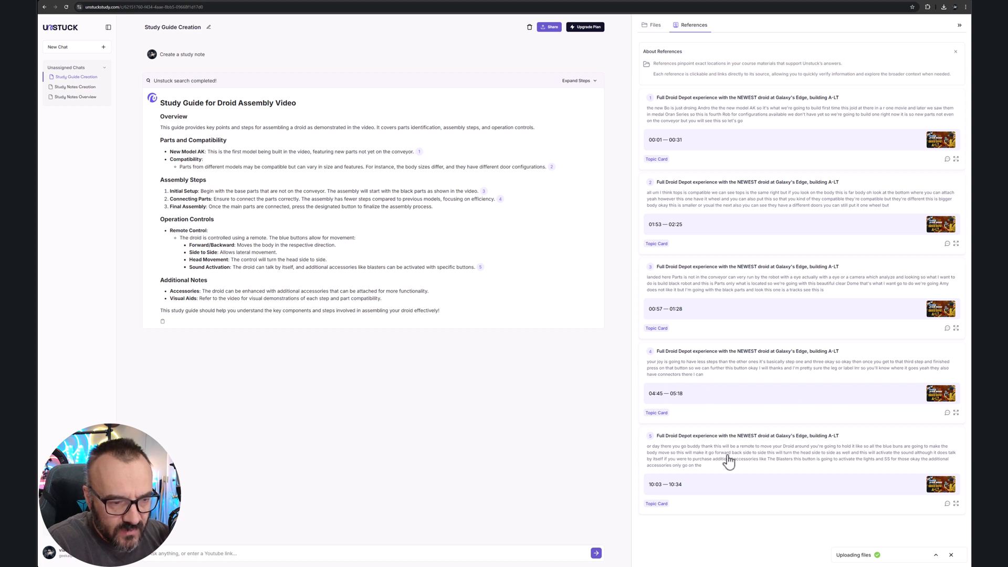